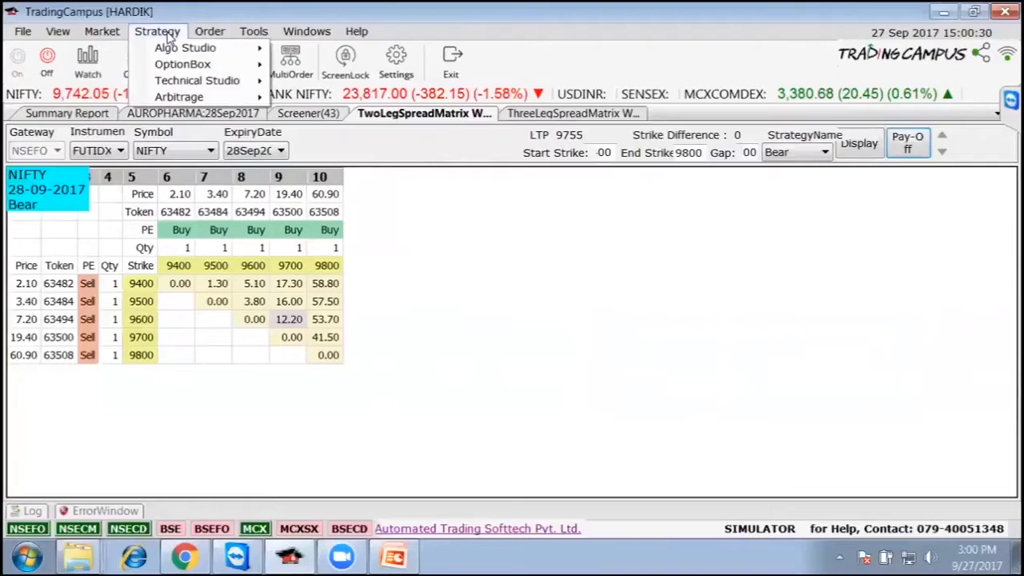
mouse_move(197, 80)
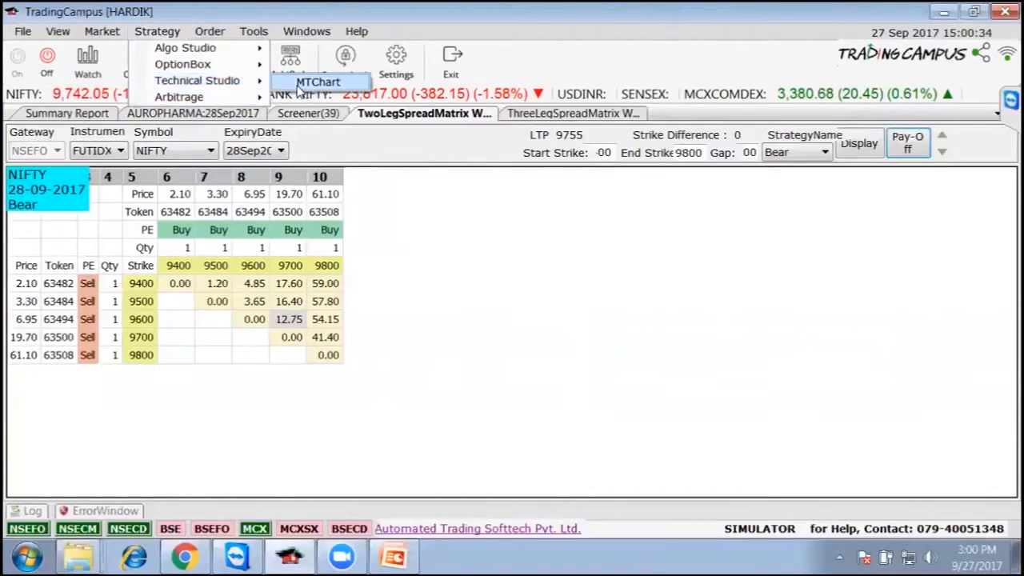
- Launch MT Chart to load the PIDILITIND 4-hour, 372-day chart window
left_click(317, 82)
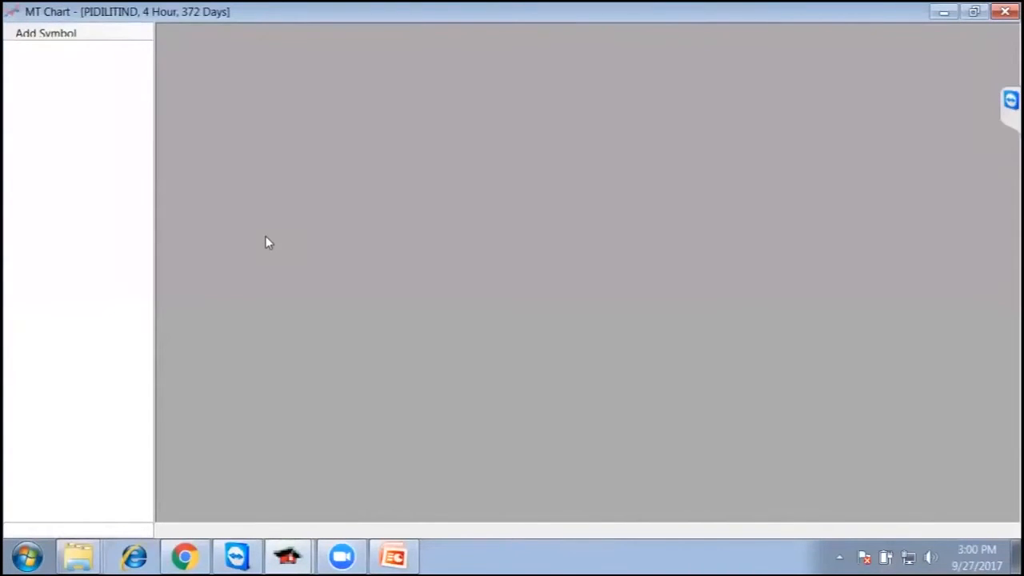
mouse_move(272, 254)
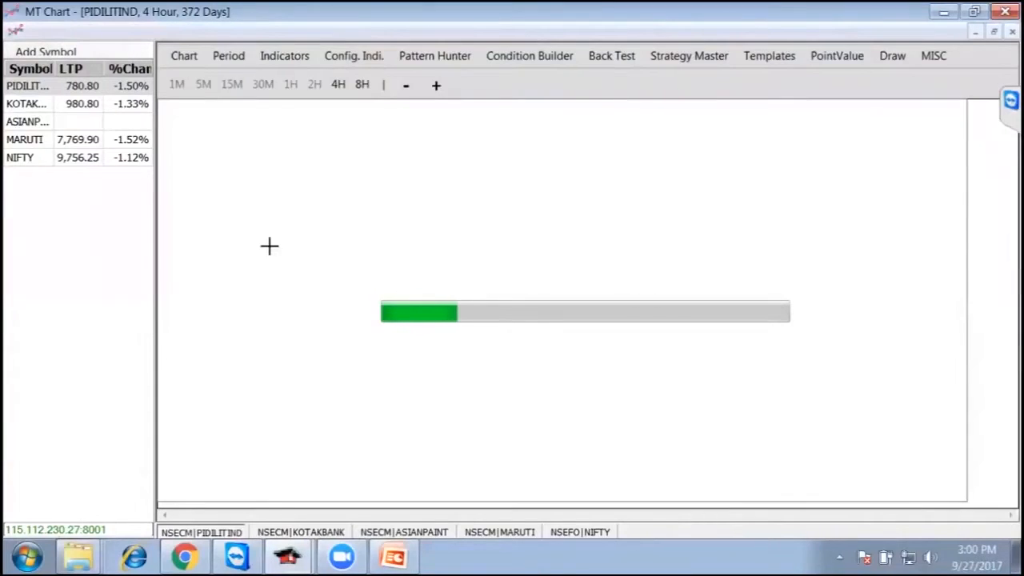
mouse_move(329, 205)
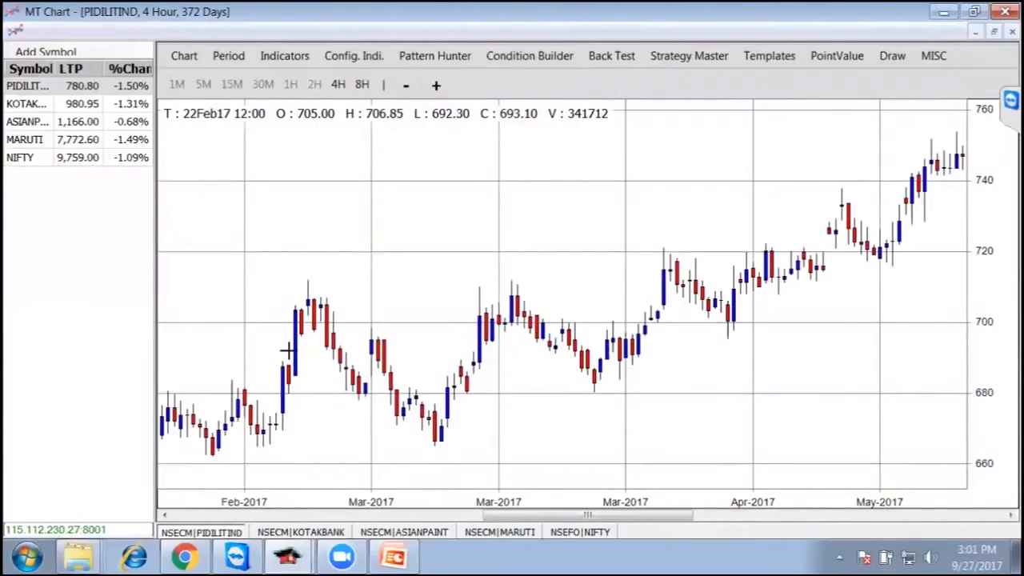
mouse_move(504, 431)
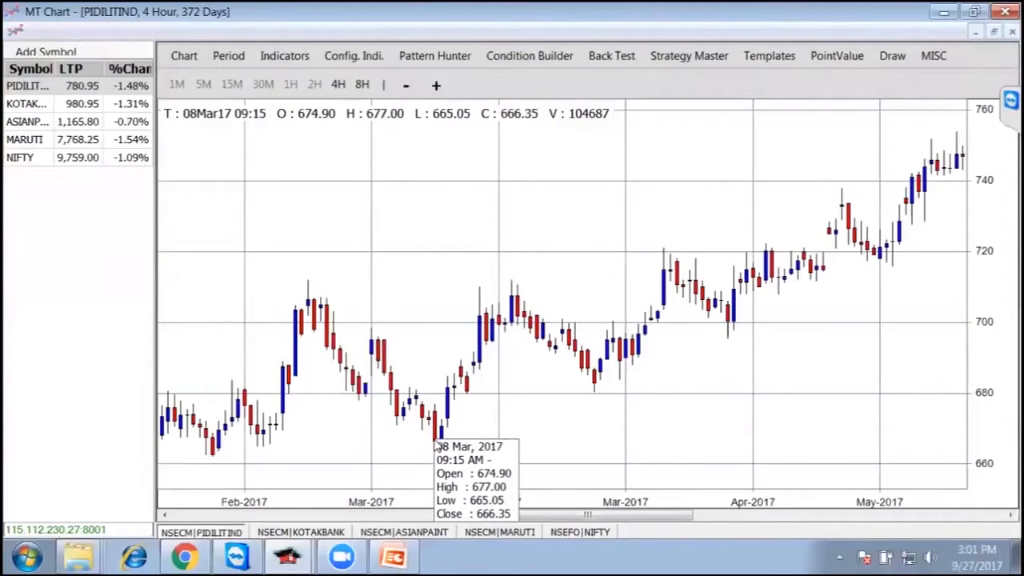
mouse_move(444, 387)
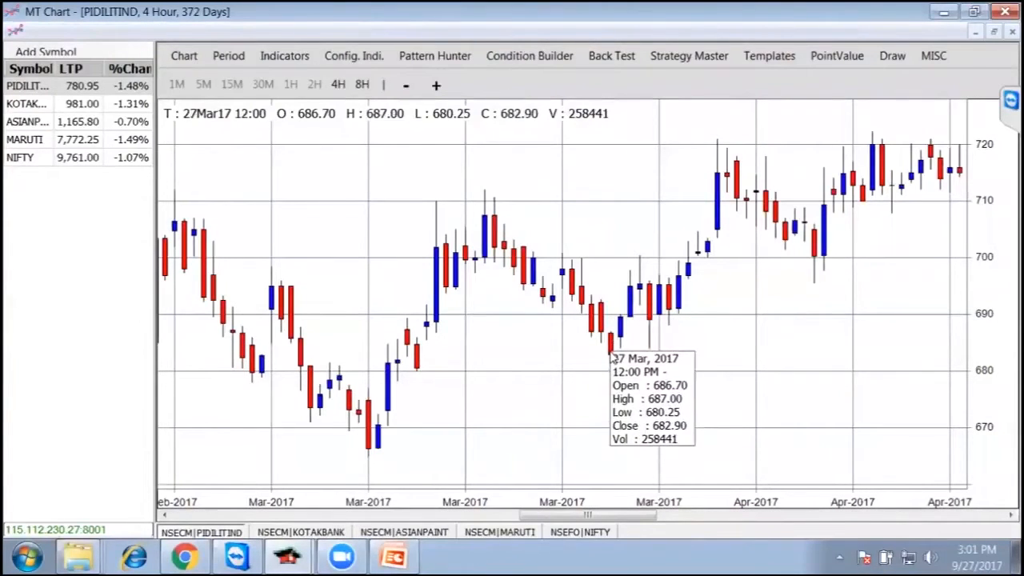
mouse_move(520, 386)
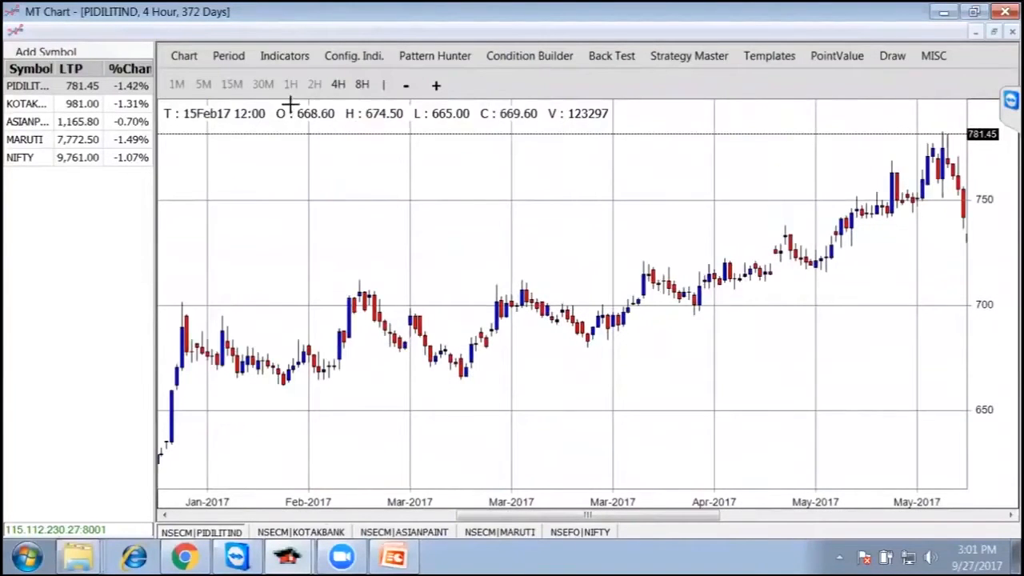
left_click(284, 56)
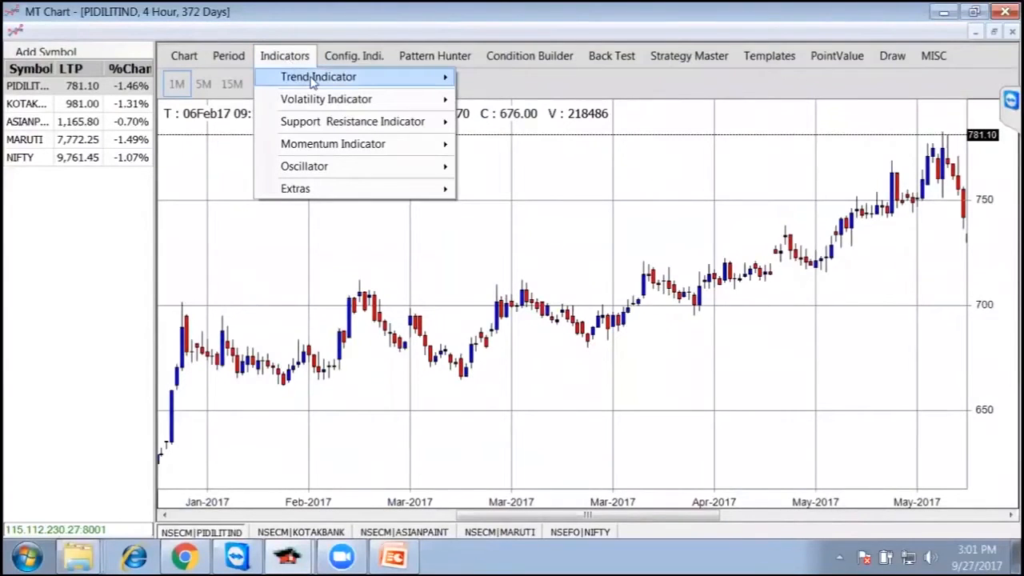
mouse_move(326, 99)
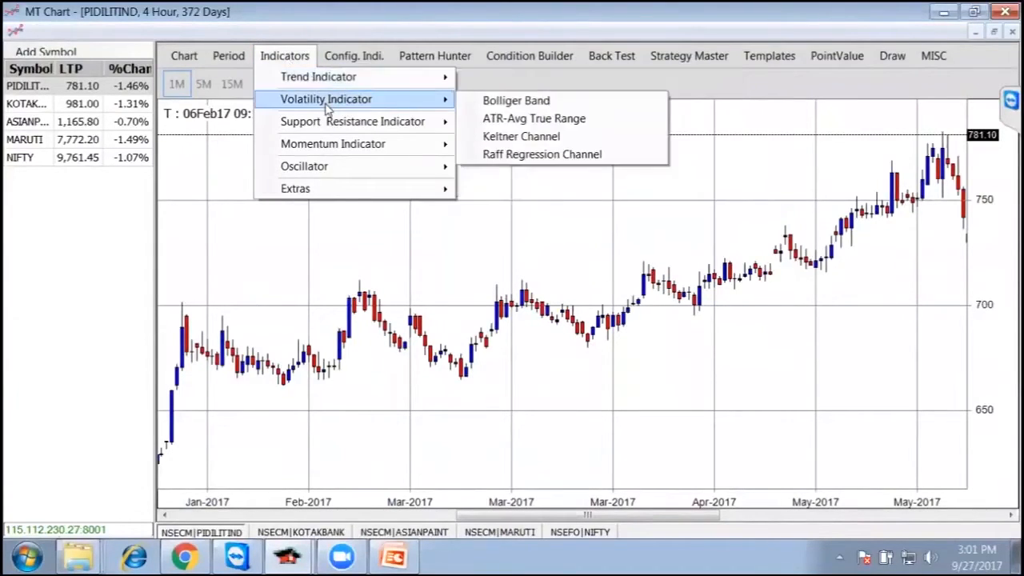
mouse_move(333, 144)
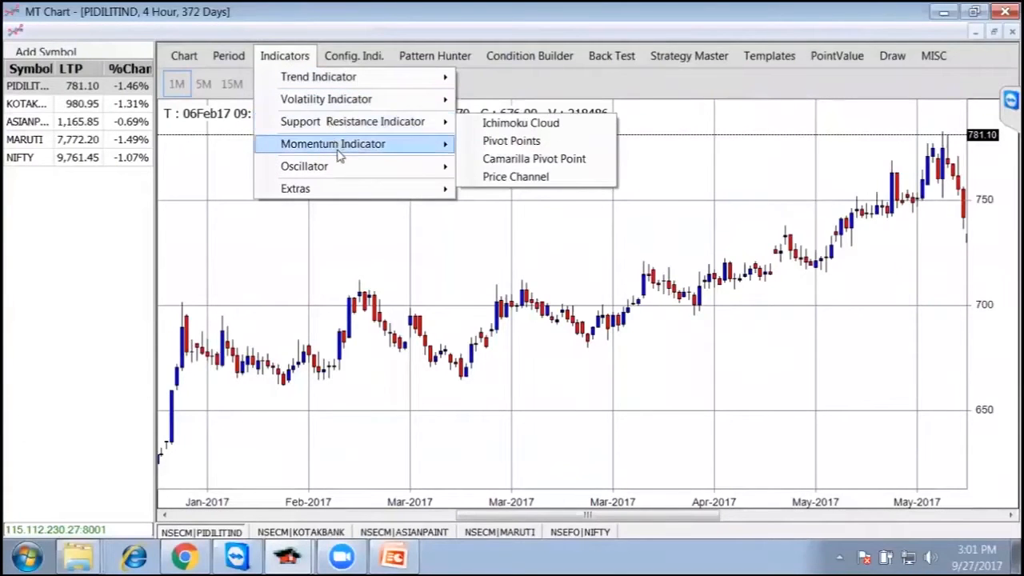
left_click(435, 56)
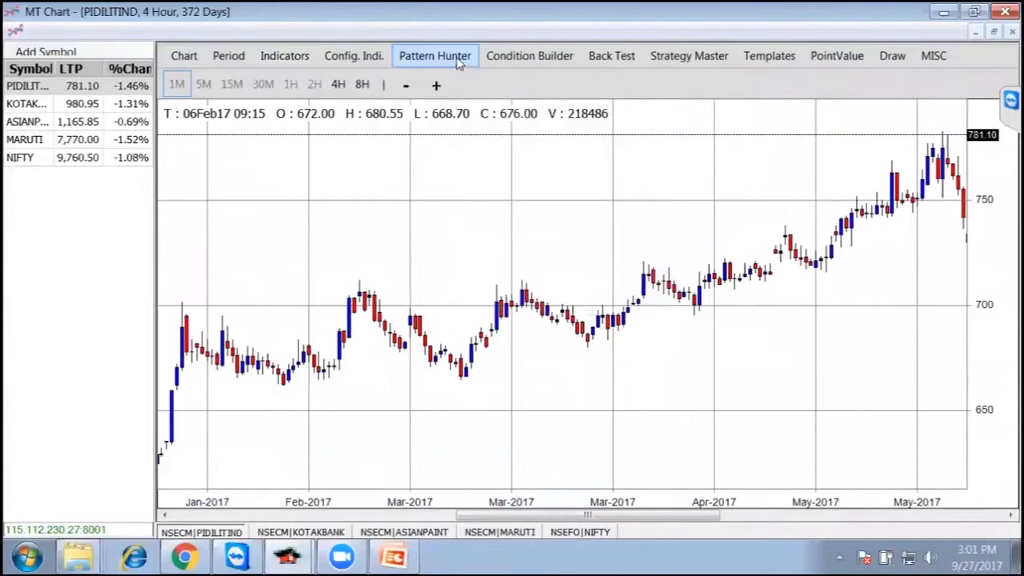
- In Pattern Hunter, tick White Marubozu, White Line Without Lower Shadow, and all bearish single-bar patterns
left_click(435, 55)
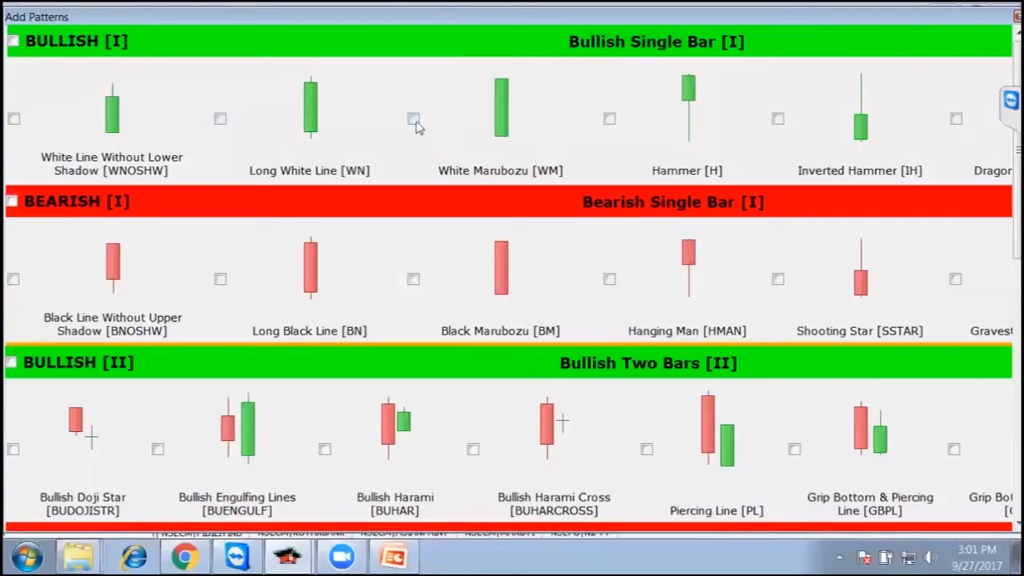
left_click(413, 118)
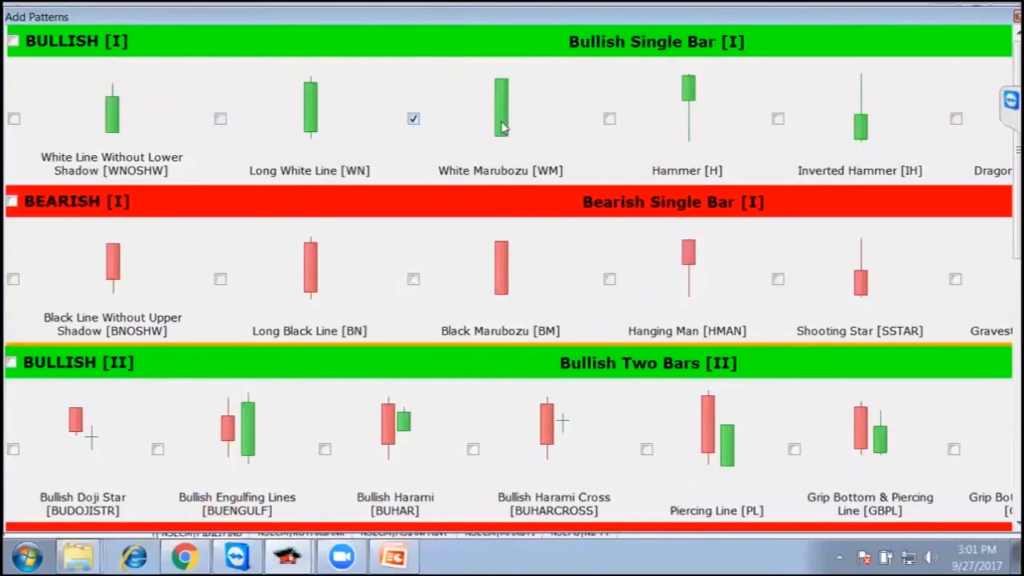
mouse_move(504, 149)
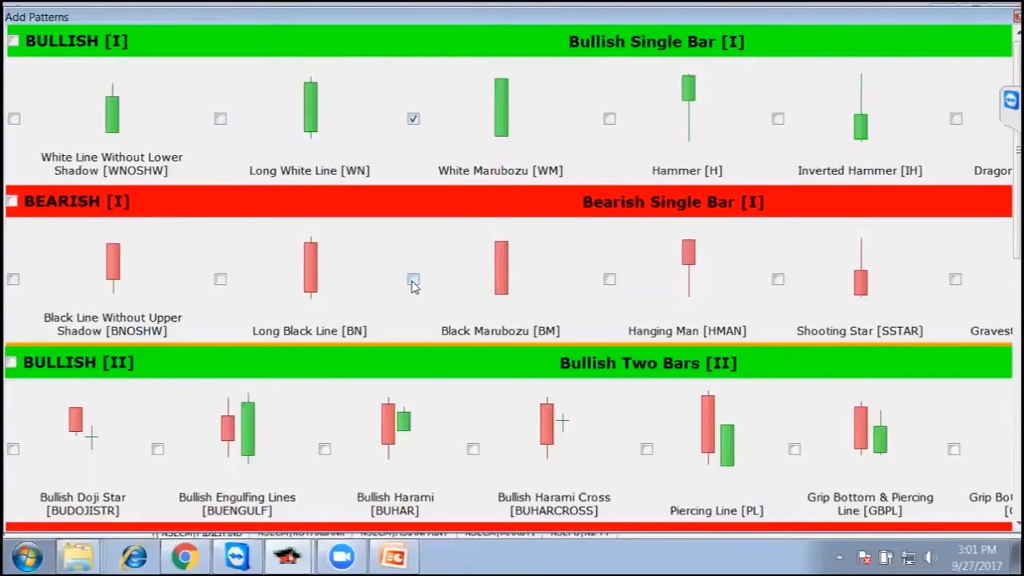
mouse_move(499, 162)
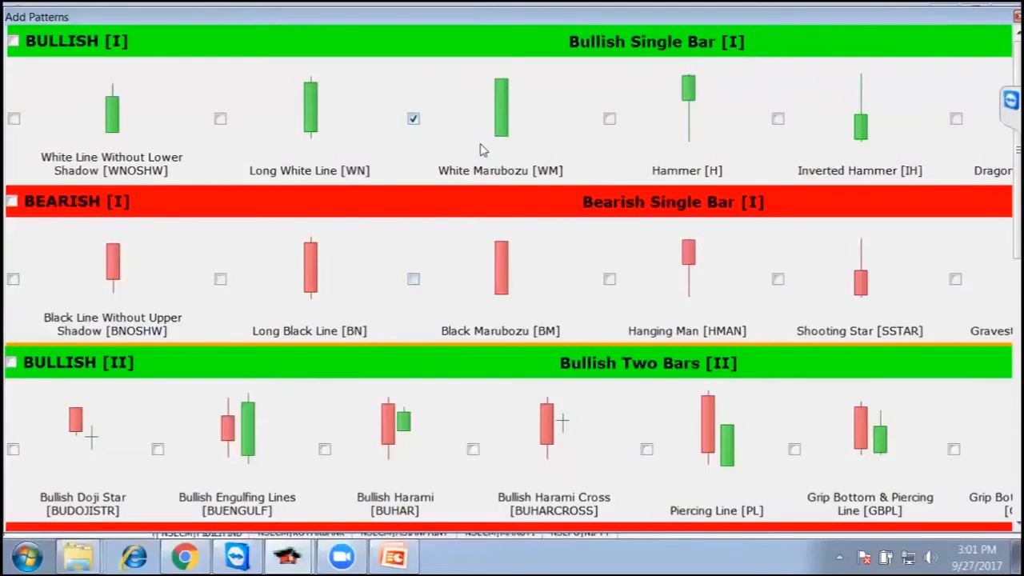
mouse_move(489, 149)
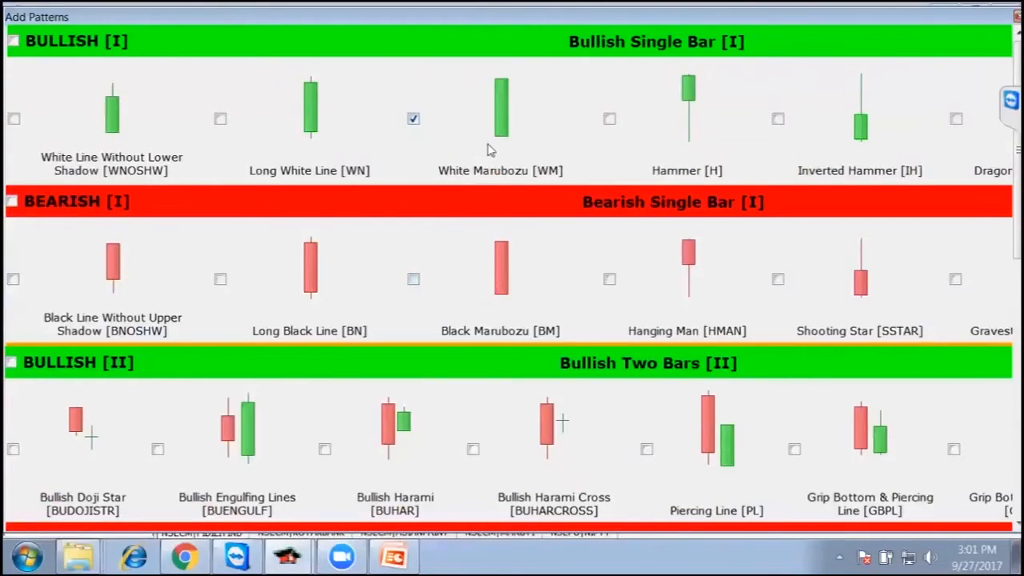
scroll("down", 3)
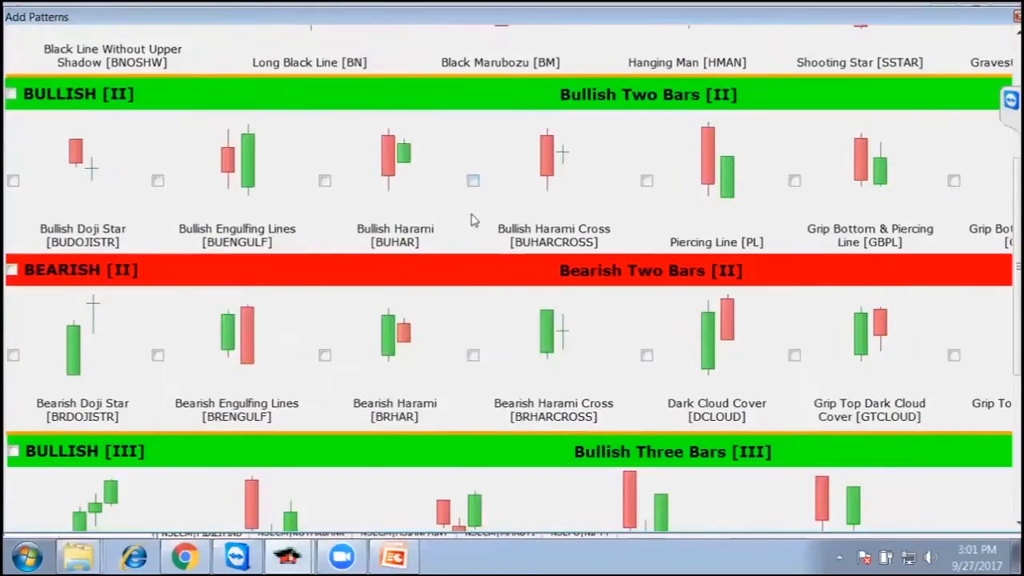
scroll("down", 3)
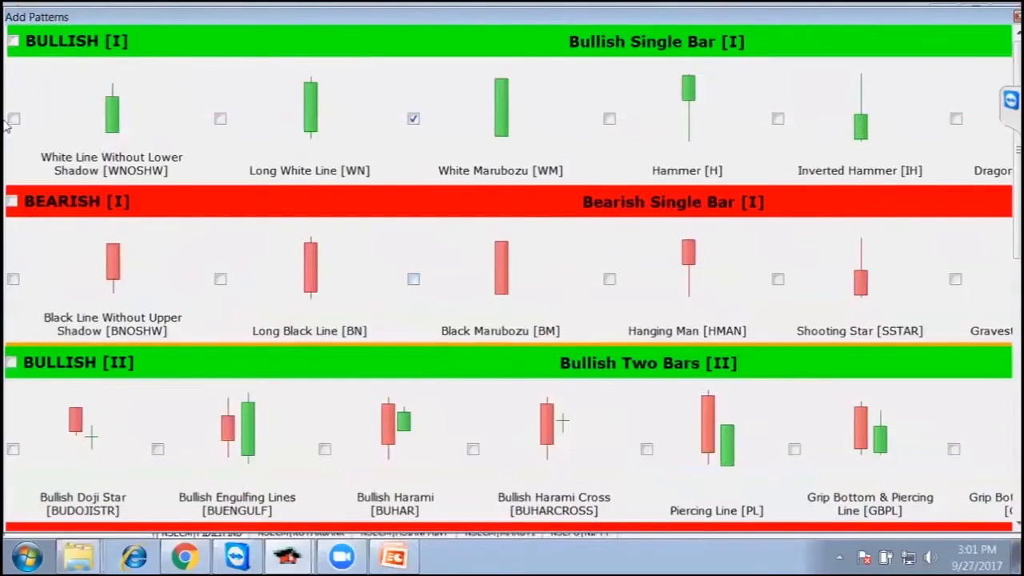
left_click(12, 118)
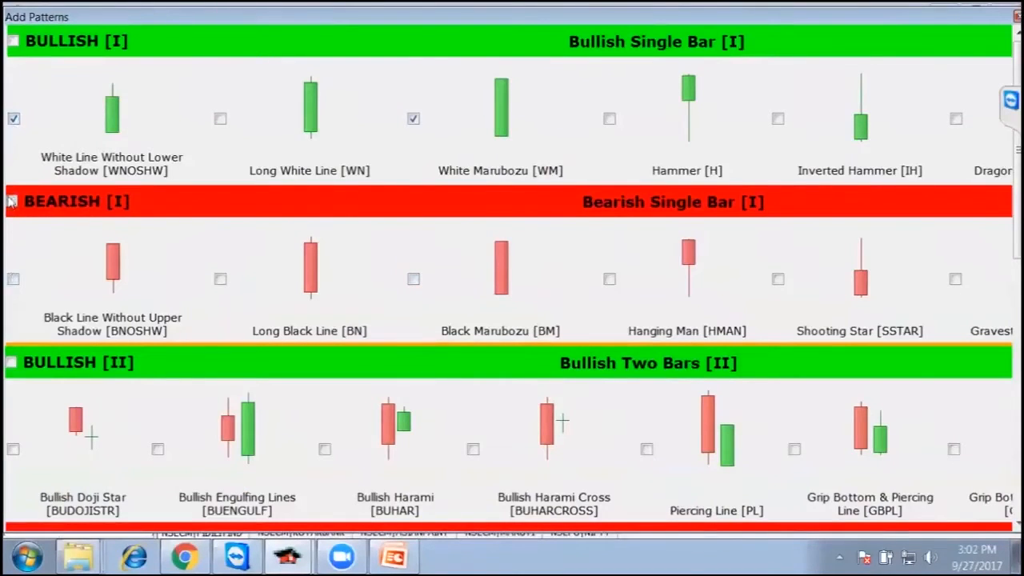
left_click(13, 41)
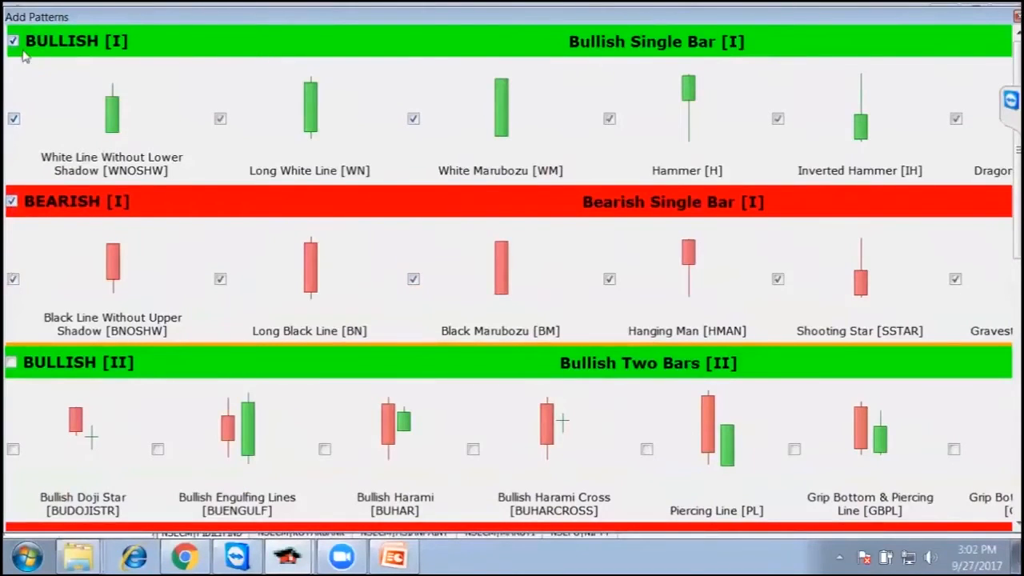
scroll("down", 3)
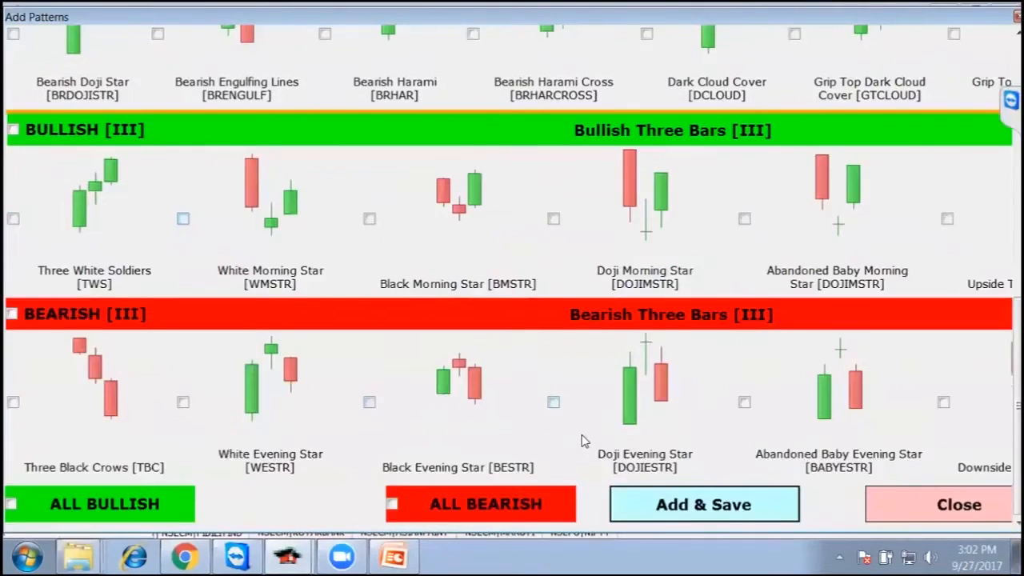
left_click(958, 504)
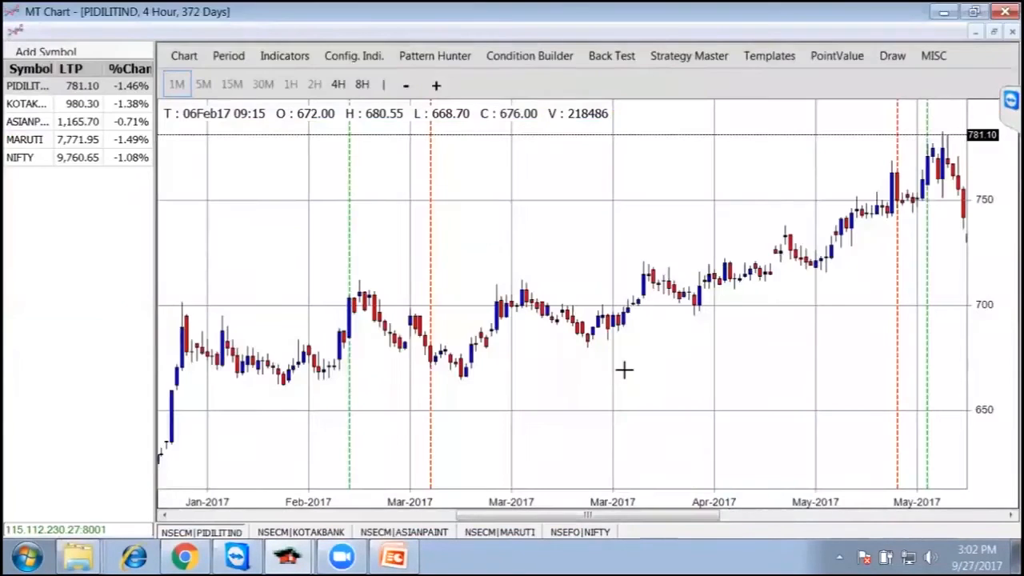
mouse_move(428, 282)
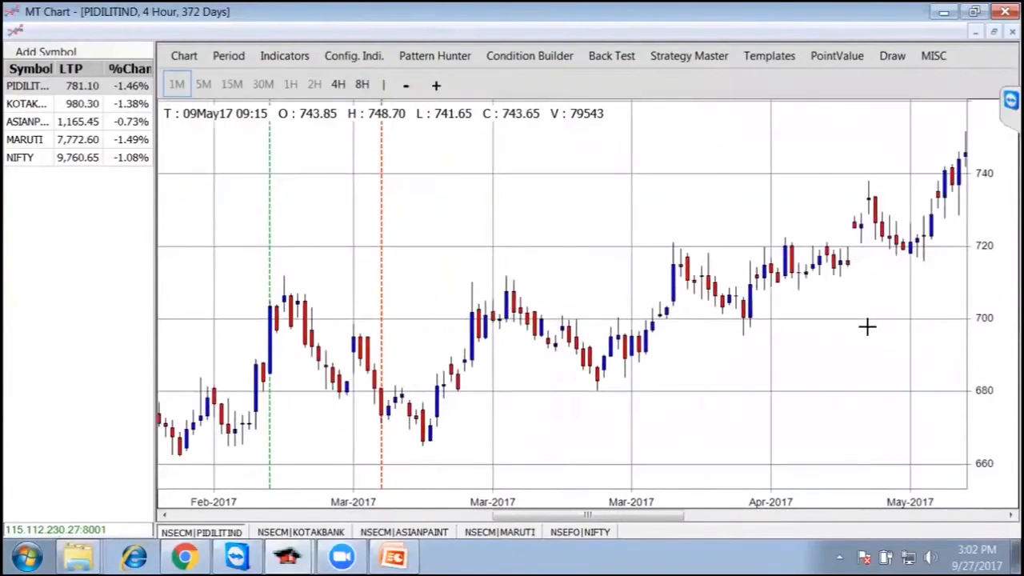
left_click_drag(608, 516, 544, 515)
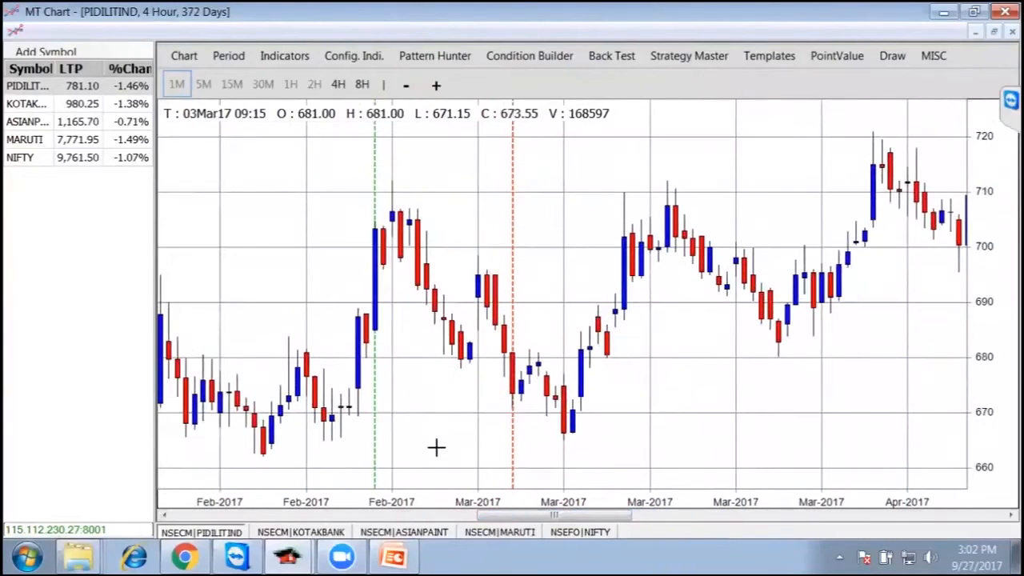
mouse_move(419, 432)
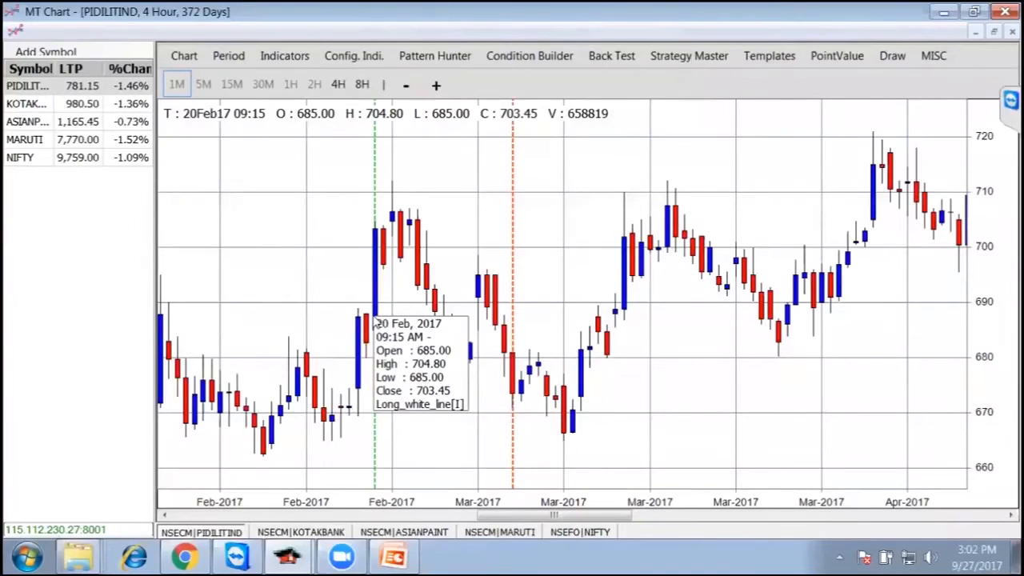
mouse_move(374, 336)
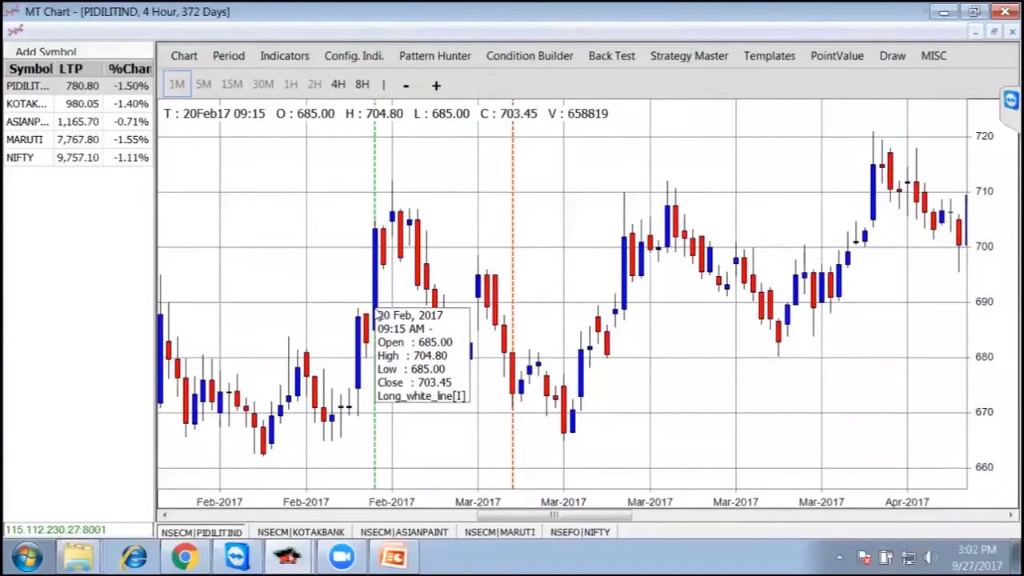
mouse_move(435, 56)
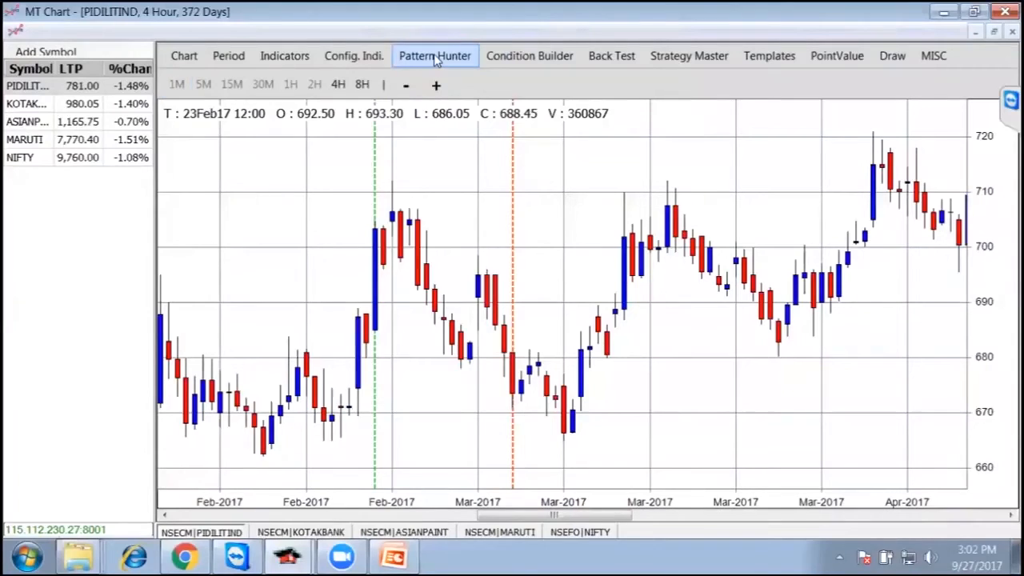
left_click(435, 55)
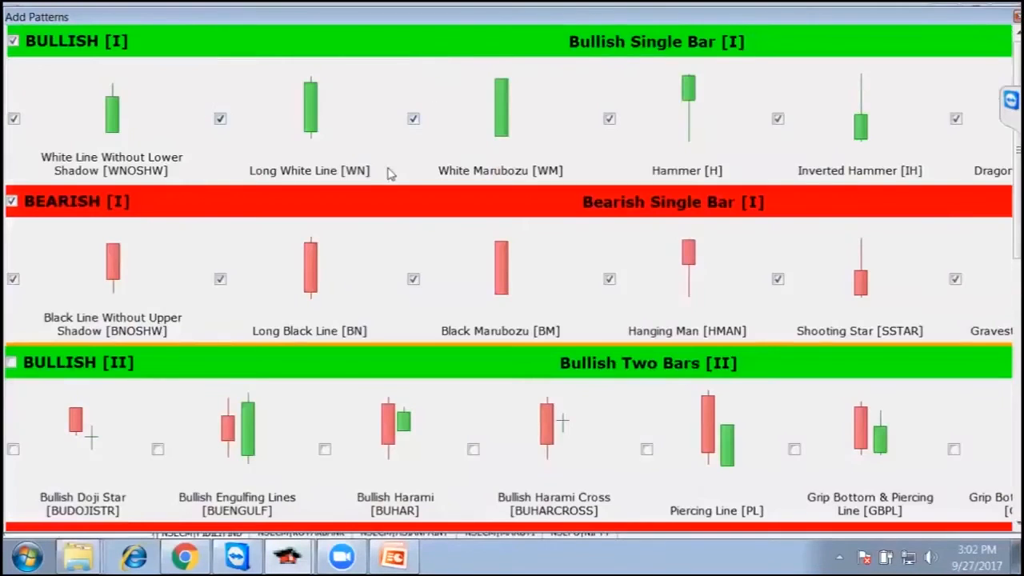
mouse_move(325, 175)
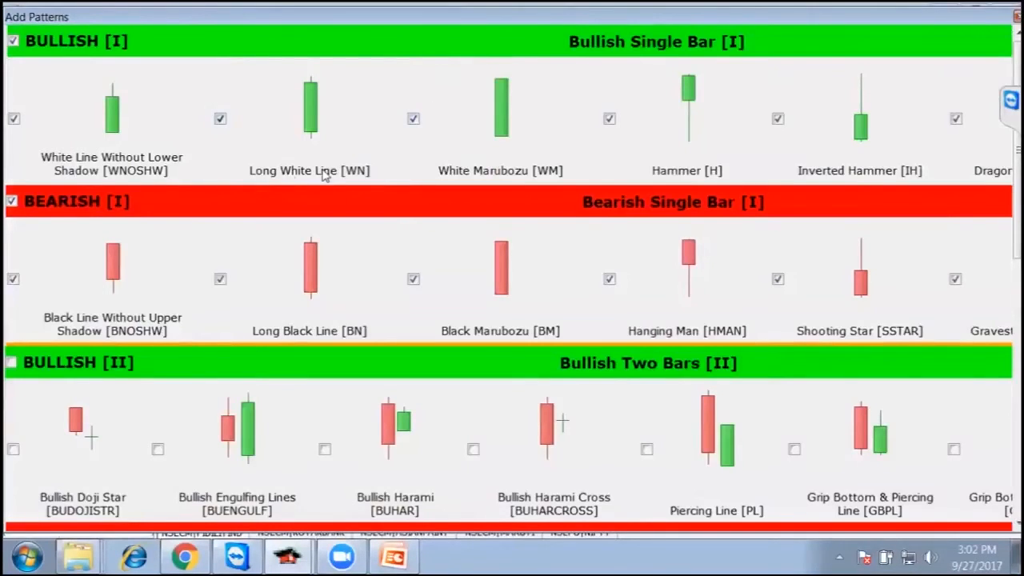
mouse_move(292, 96)
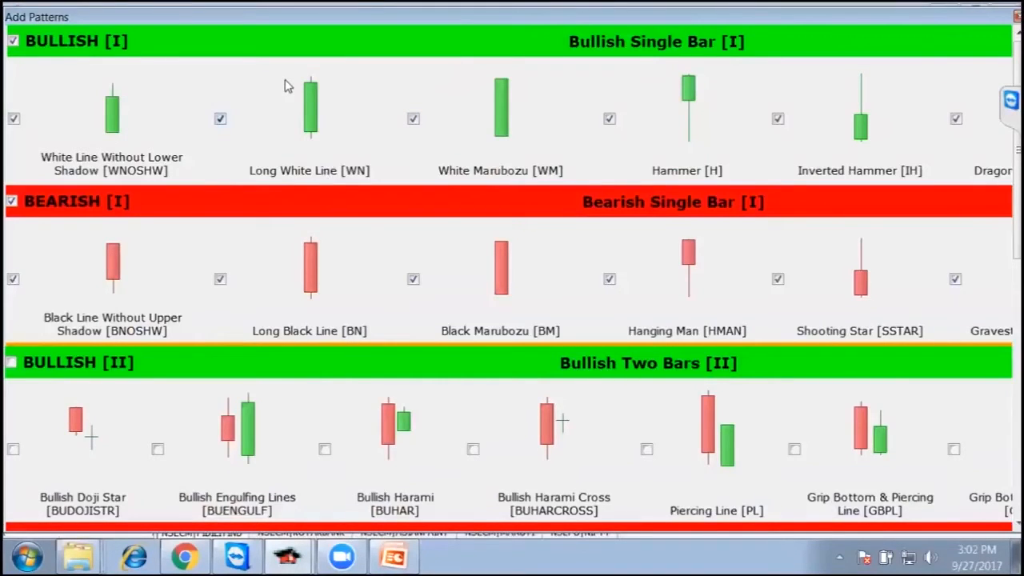
mouse_move(483, 110)
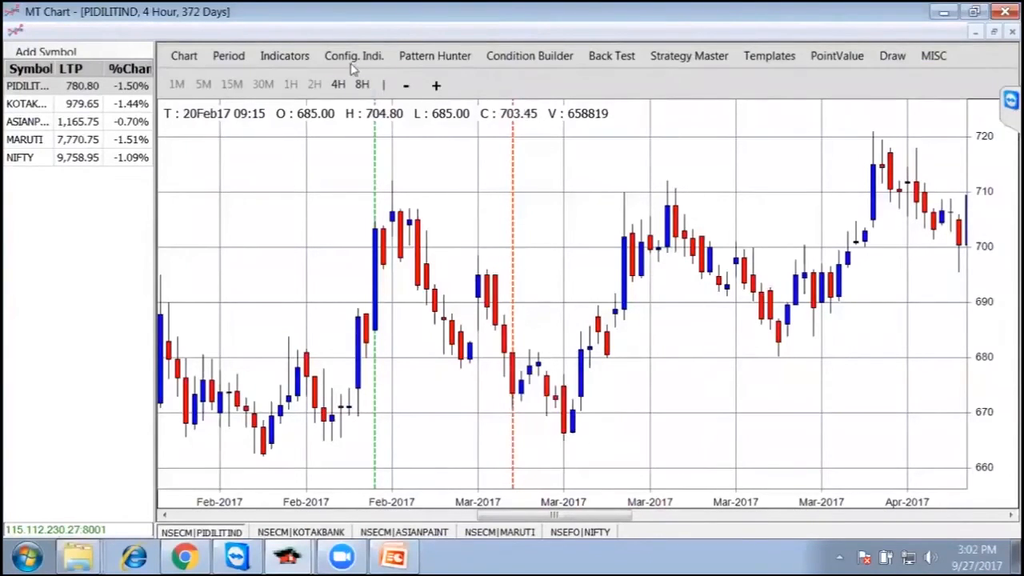
- Reopen the Pattern Hunter Add Patterns list with single-bar patterns still ticked
left_click(434, 56)
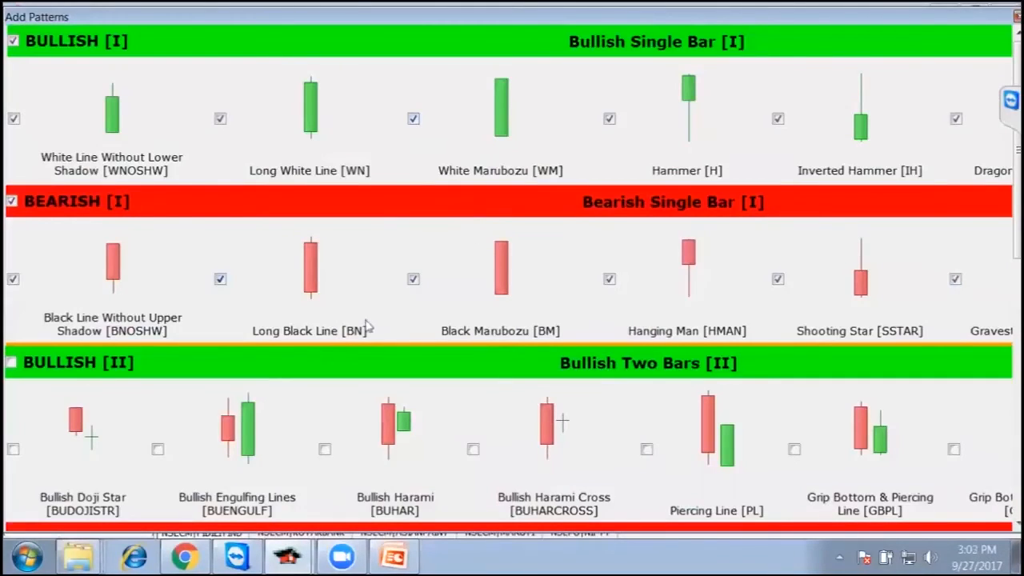
mouse_move(128, 340)
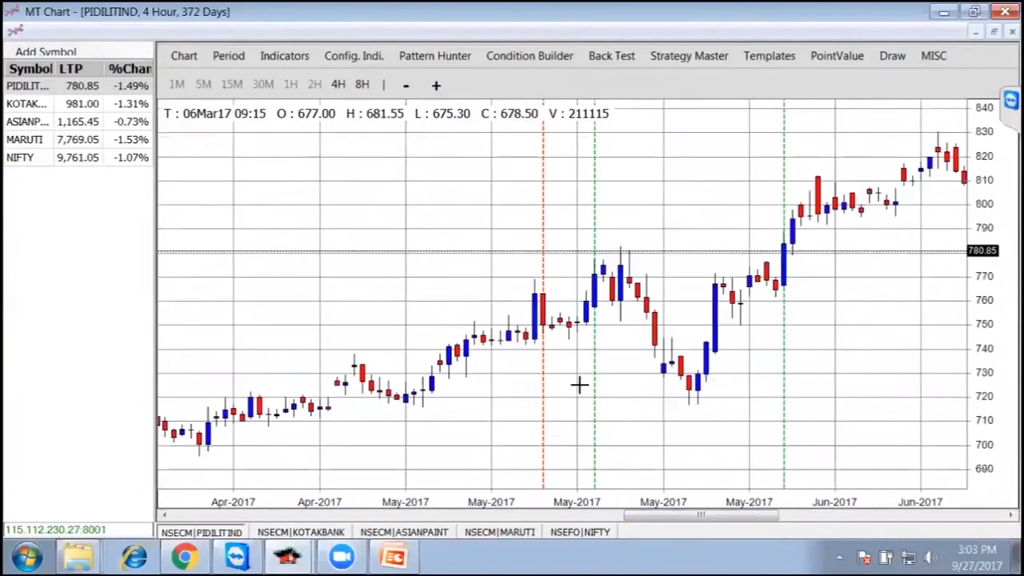
mouse_move(540, 312)
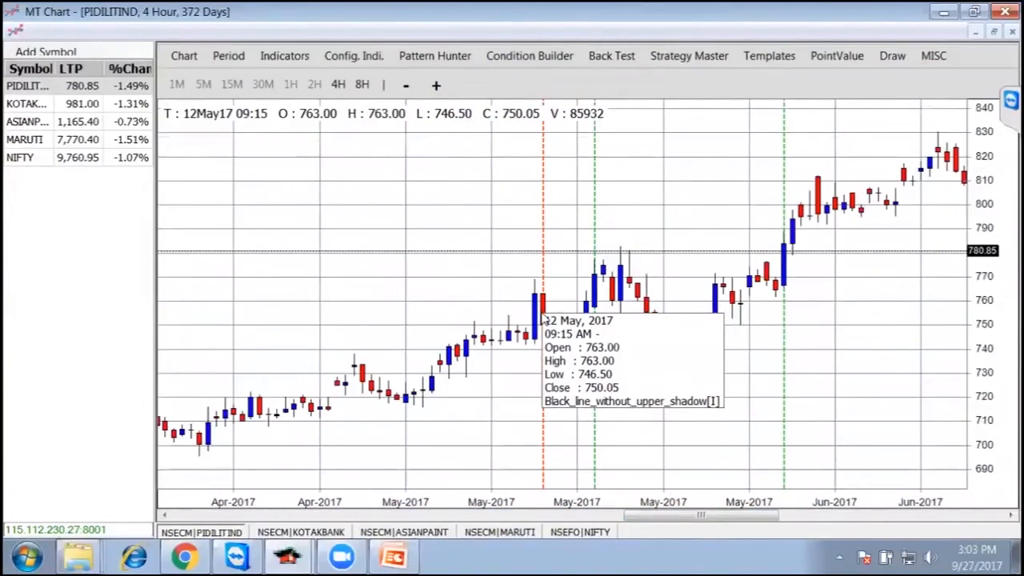
mouse_move(602, 273)
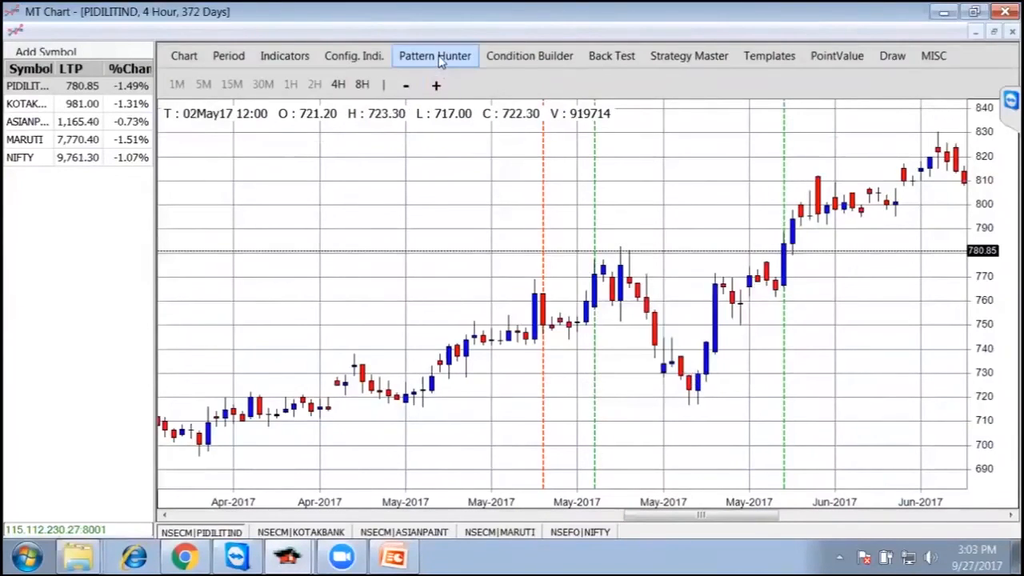
- Open Pattern Hunter to show the ticked bullish and bearish single-bar patterns
left_click(435, 55)
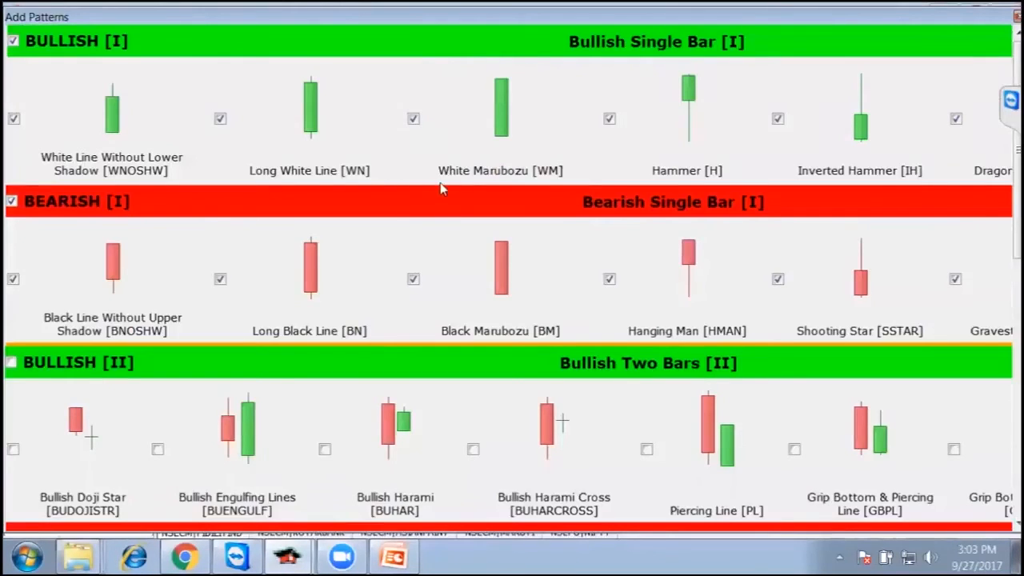
mouse_move(96, 182)
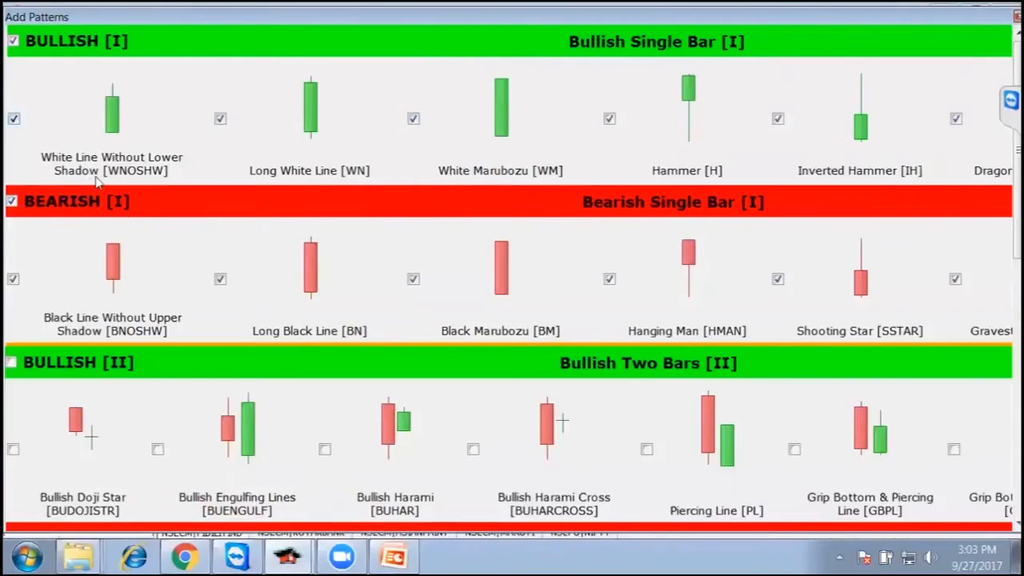
mouse_move(132, 133)
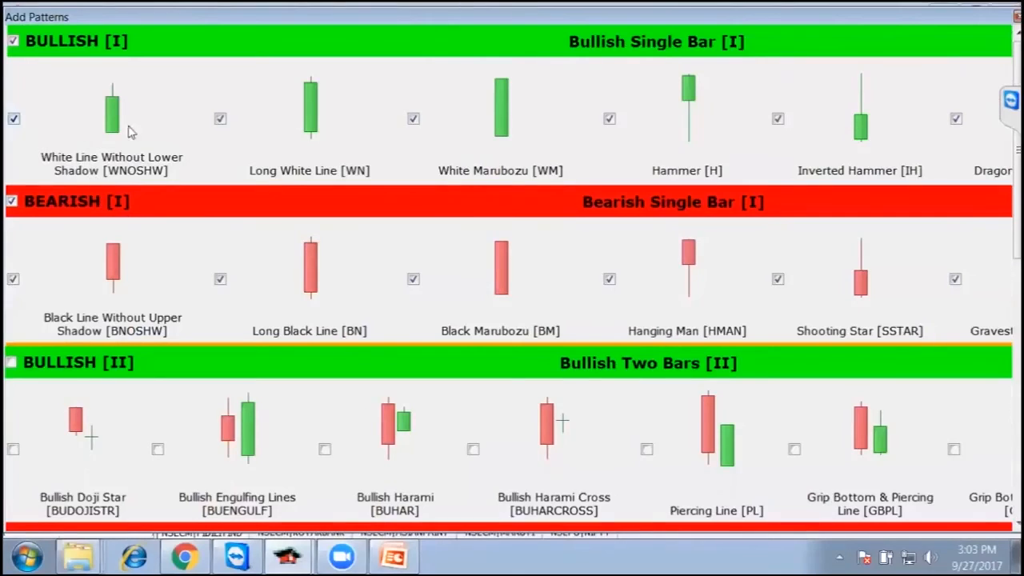
mouse_move(146, 313)
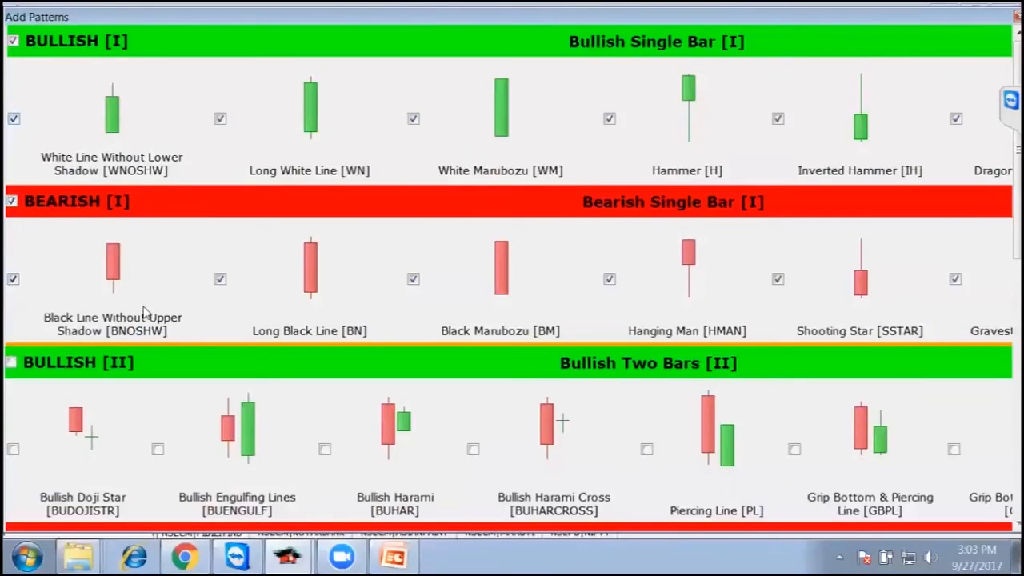
scroll("down", 3)
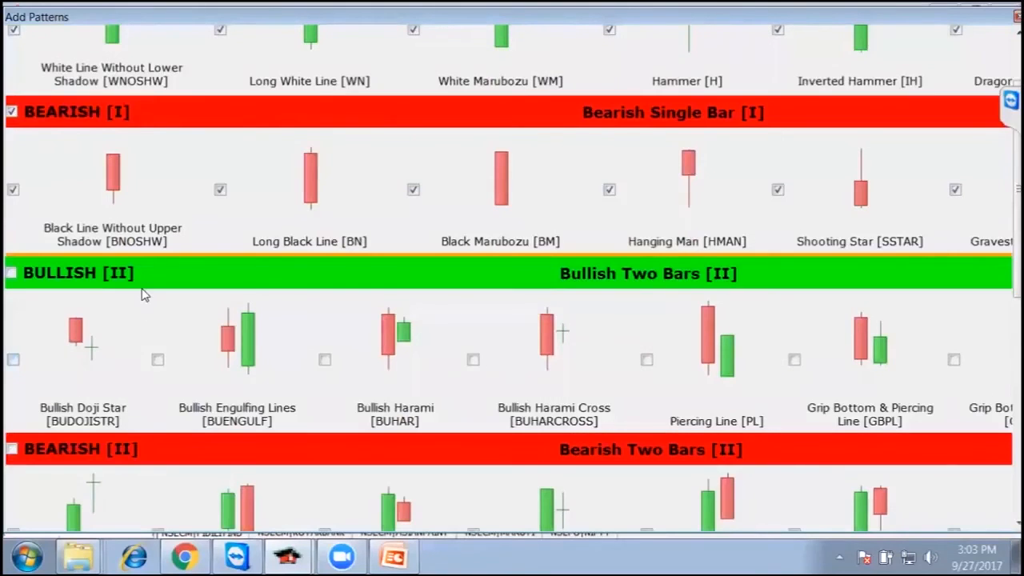
scroll("down", 3)
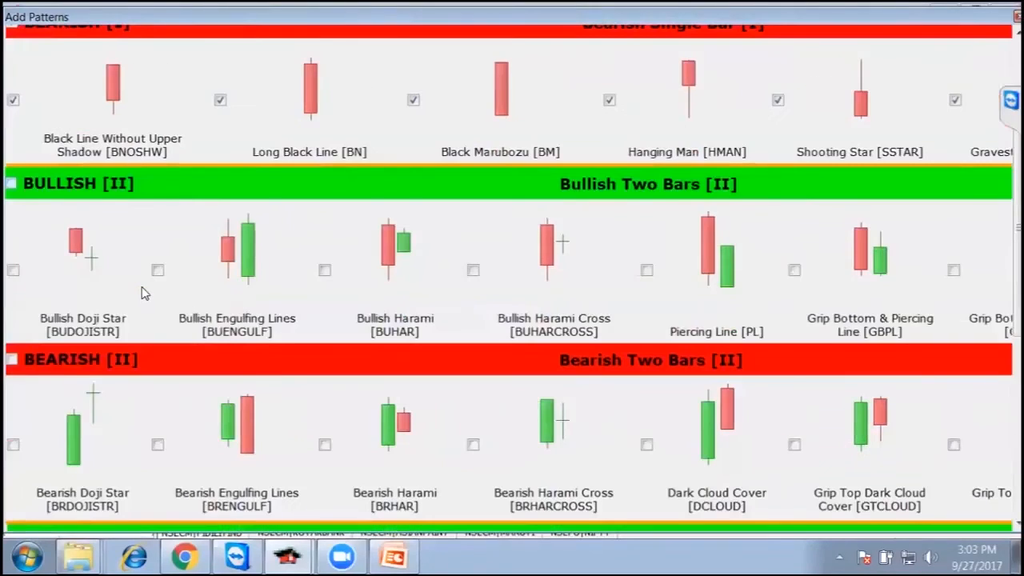
scroll("down", 3)
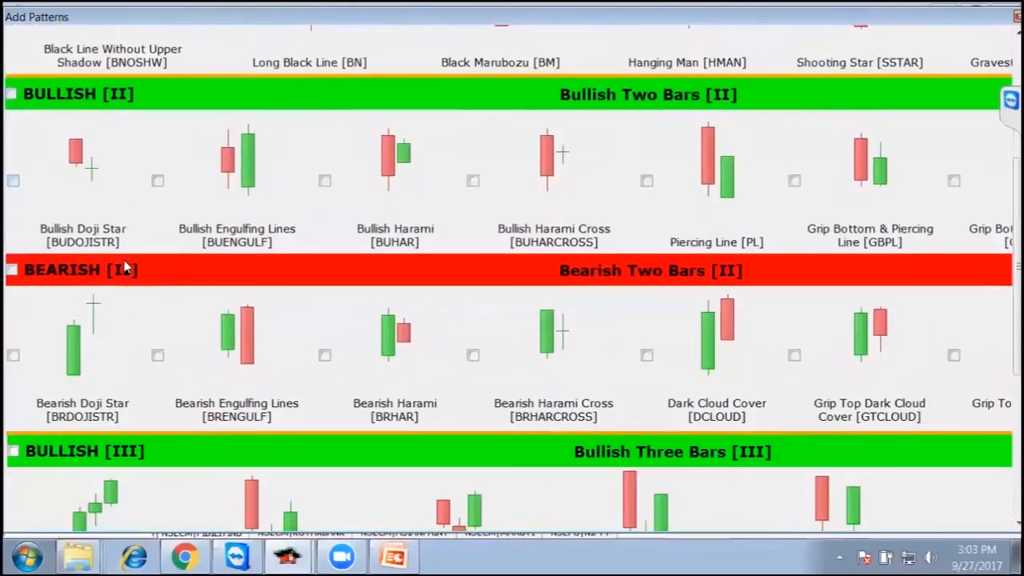
mouse_move(470, 199)
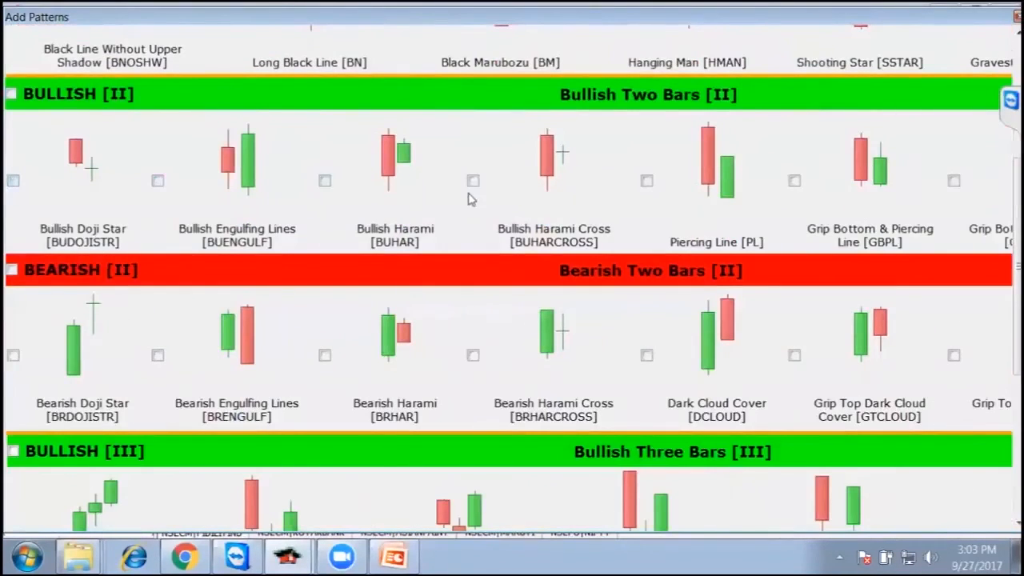
scroll("down", 3)
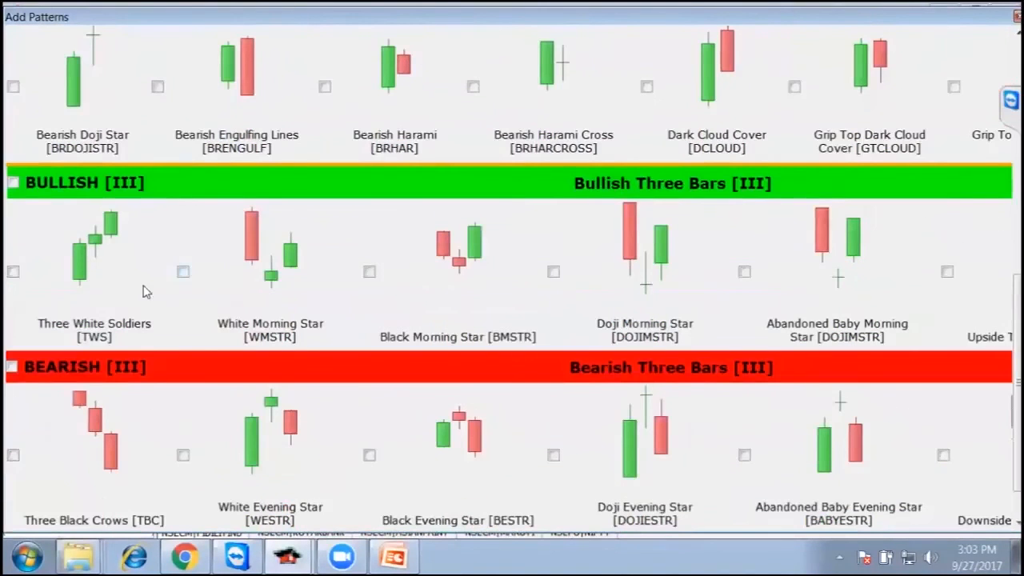
mouse_move(492, 428)
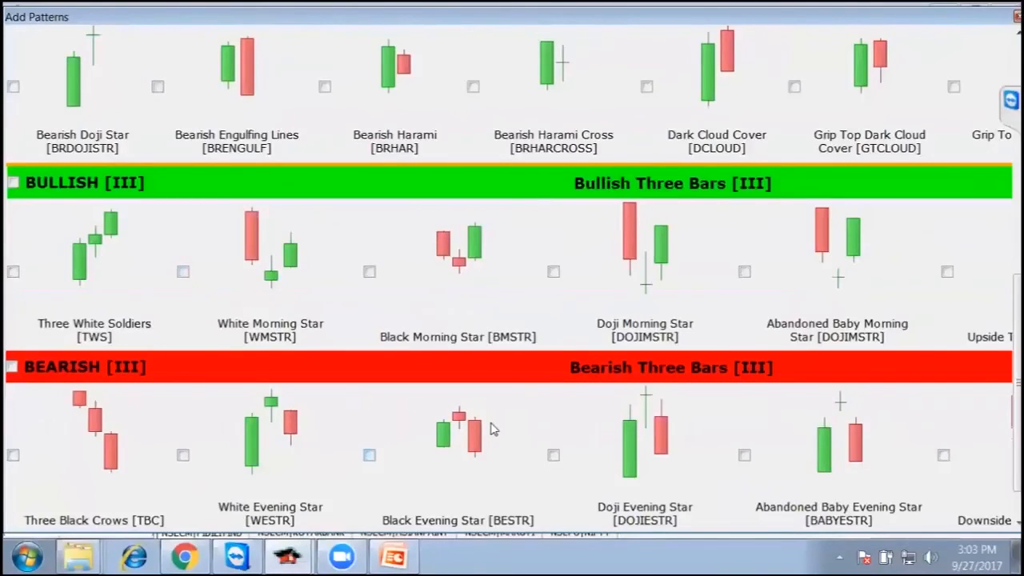
left_click(369, 455)
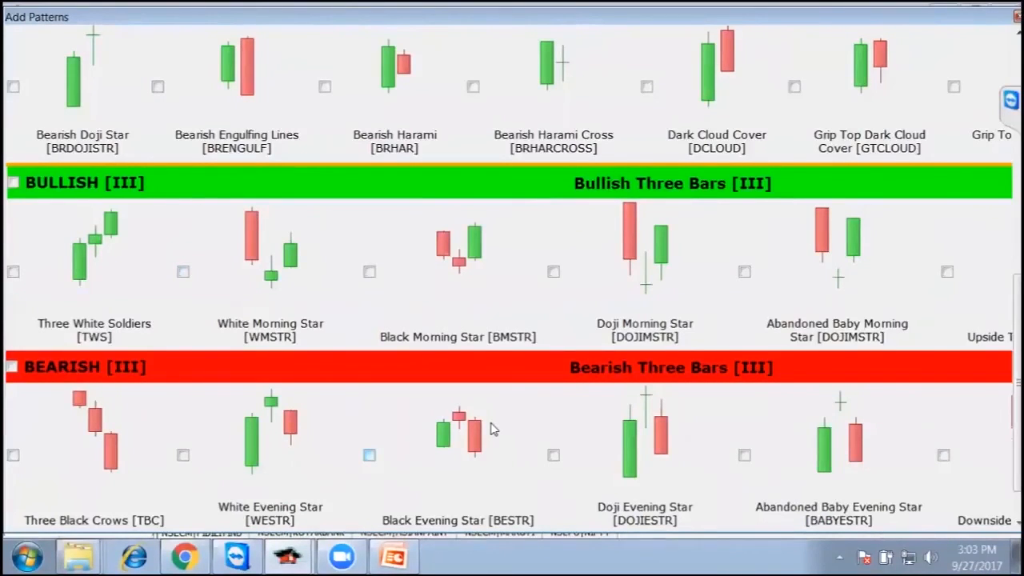
mouse_move(408, 420)
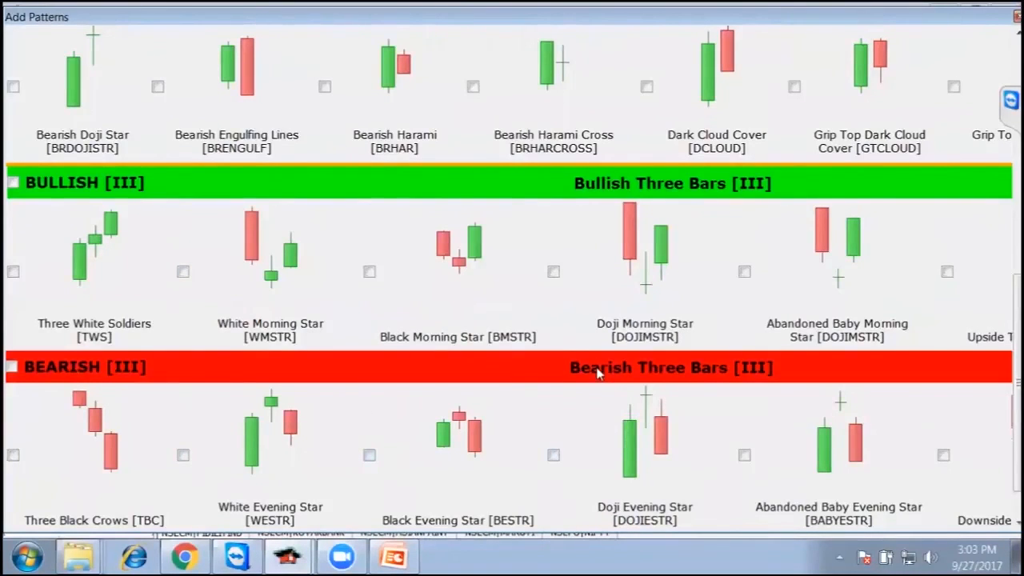
mouse_move(408, 255)
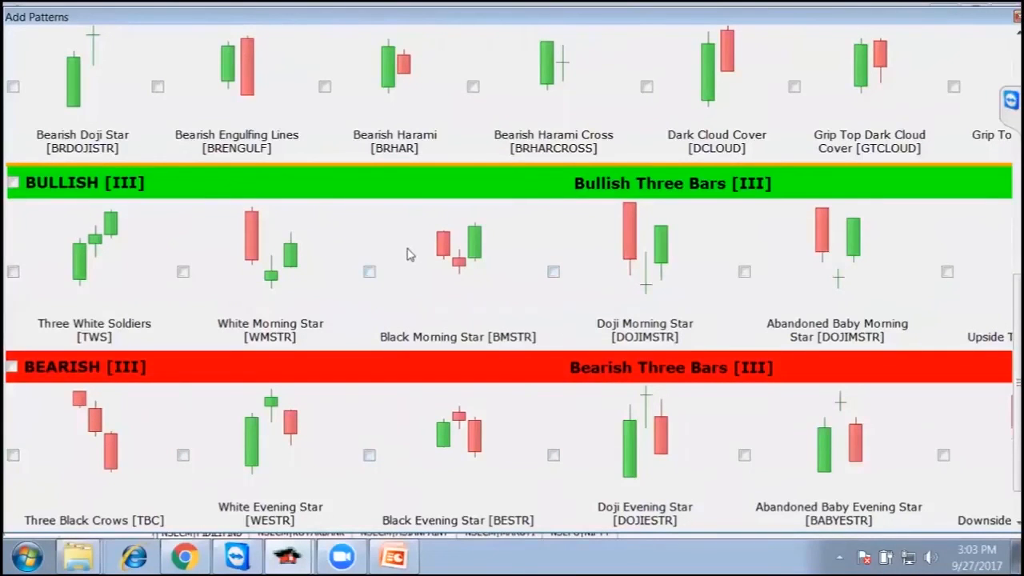
mouse_move(413, 273)
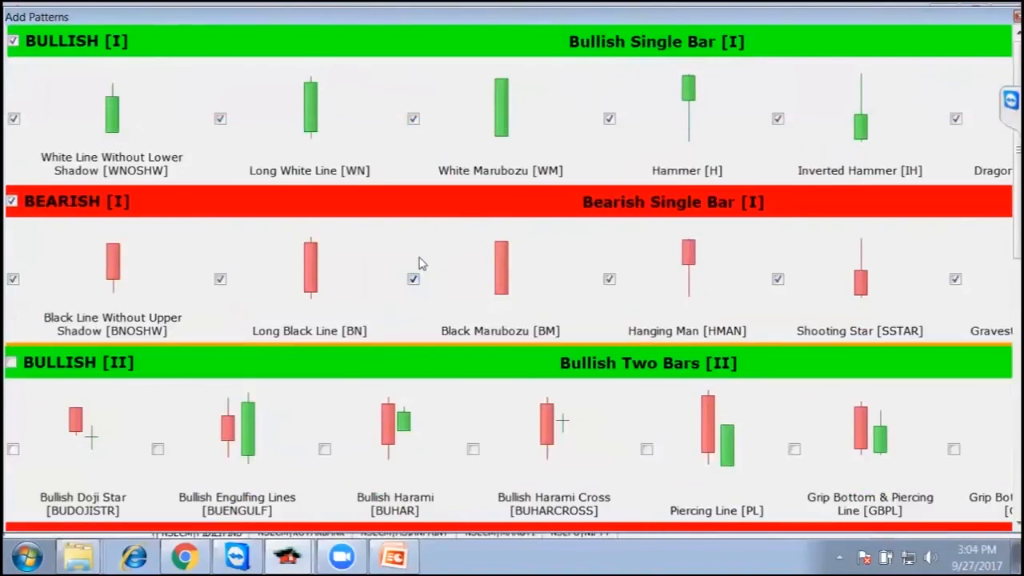
left_click(413, 279)
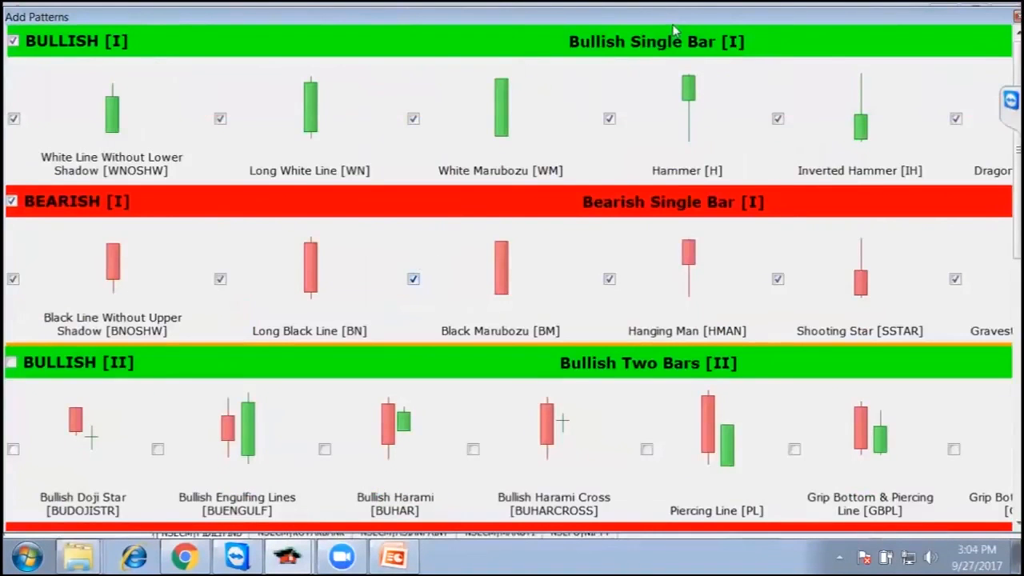